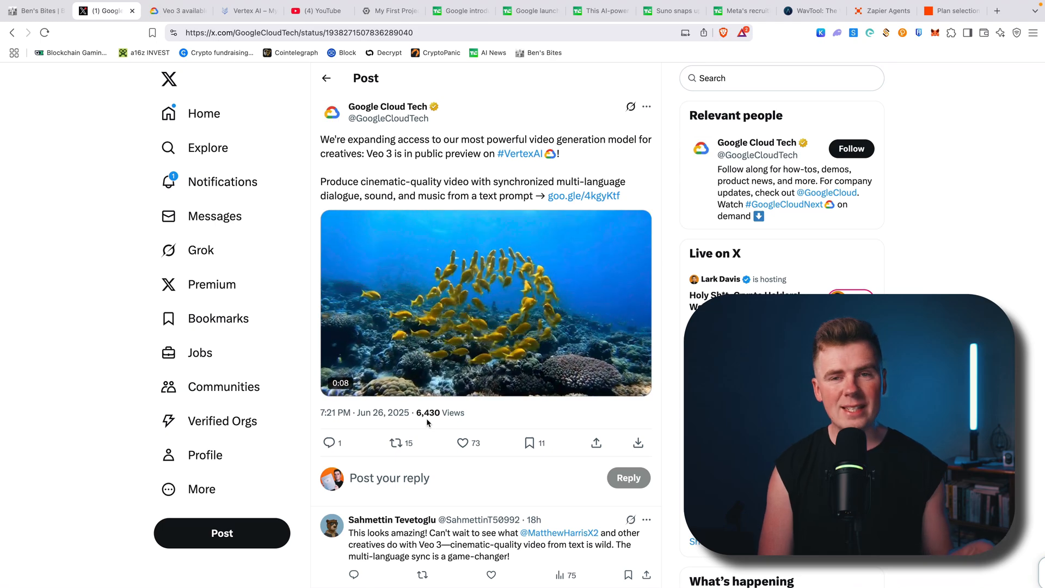
Play the underwater fish demo in Google Cloud Tech's Veo 3 post, then follow the goo.gle link to the article
click(485, 304)
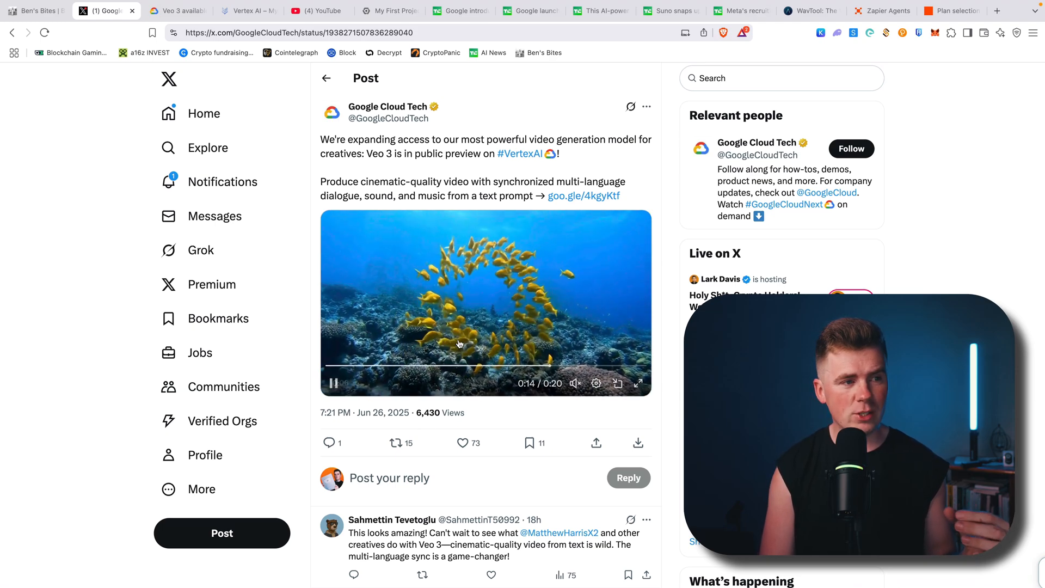
click(177, 11)
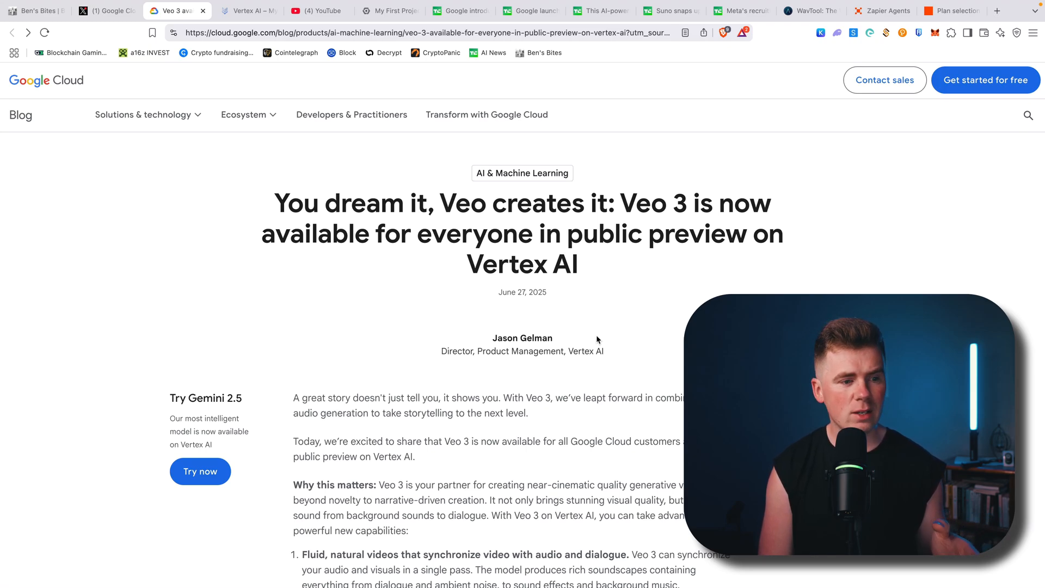
Scroll through the Veo 3 public preview article past the sailor example video
scroll(down, 3)
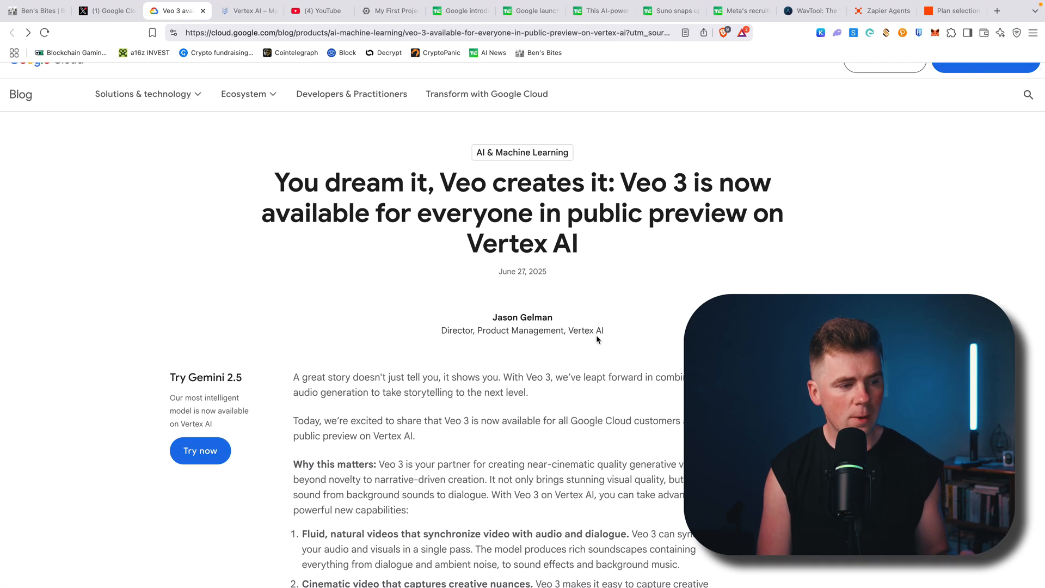
scroll(down, 3)
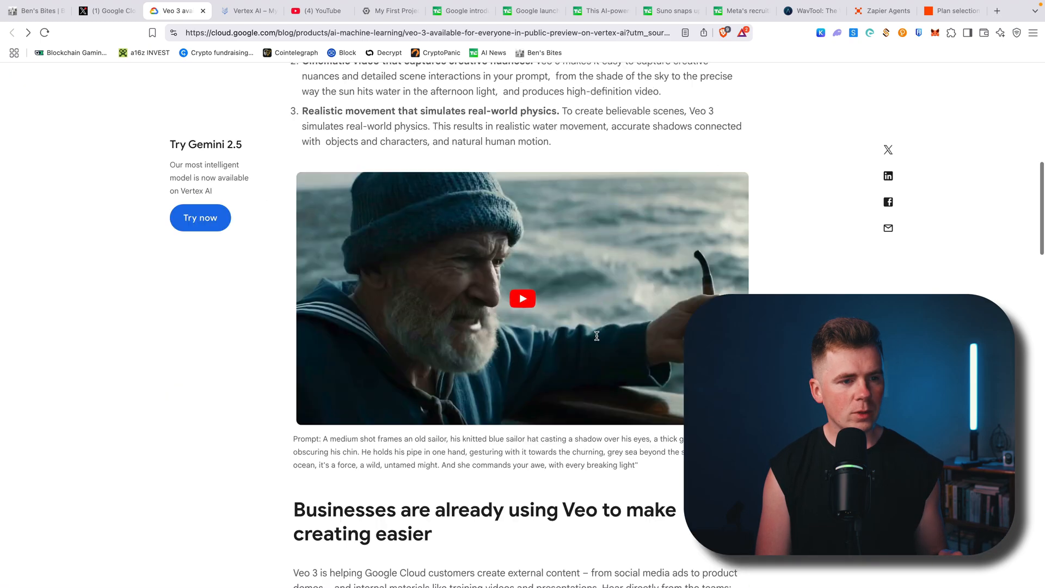
scroll(down, 3)
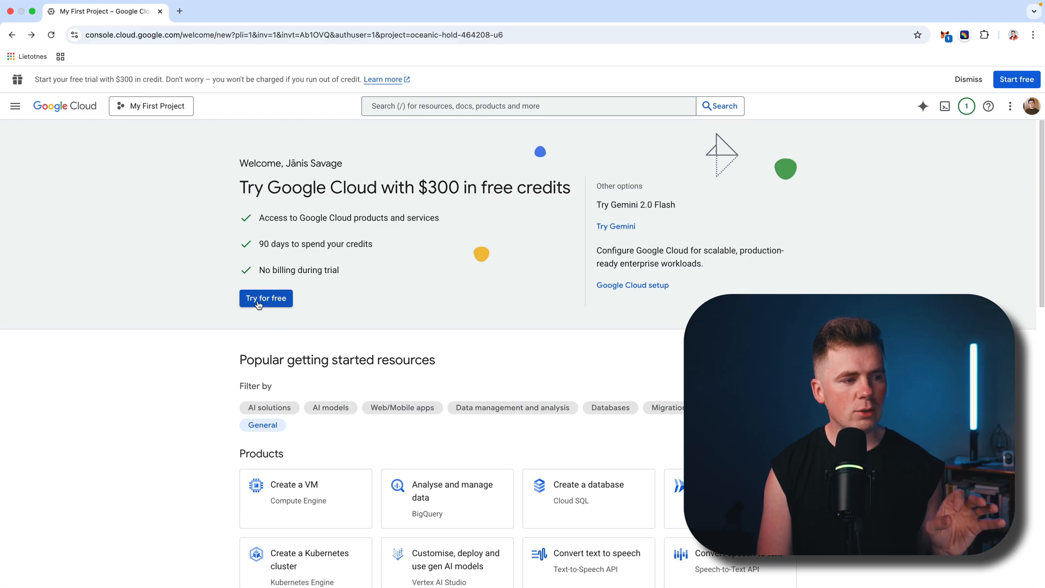
Start the $300 free-trial signup and accept the terms to reach payment verification
click(265, 298)
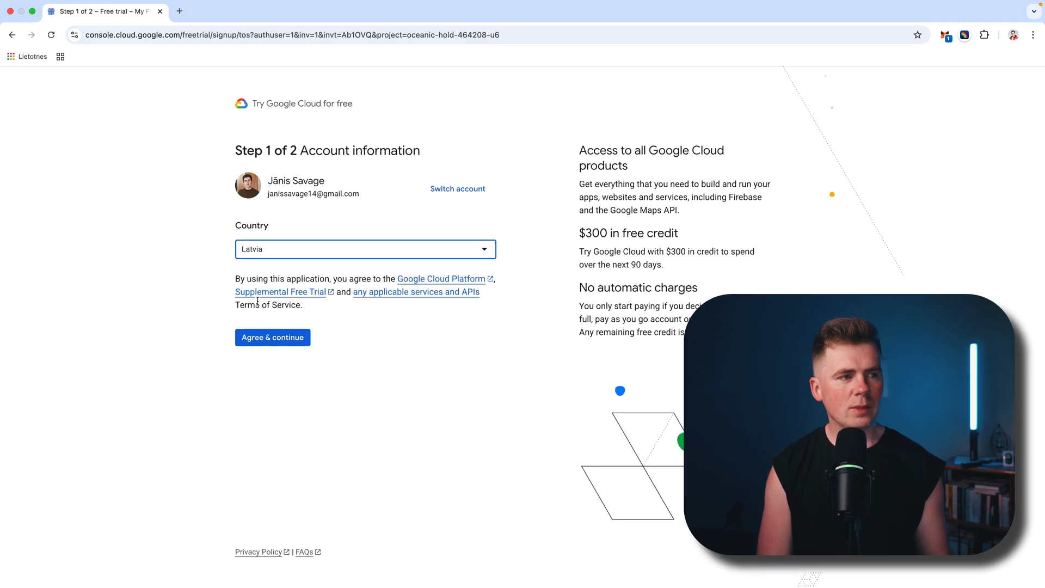
click(272, 338)
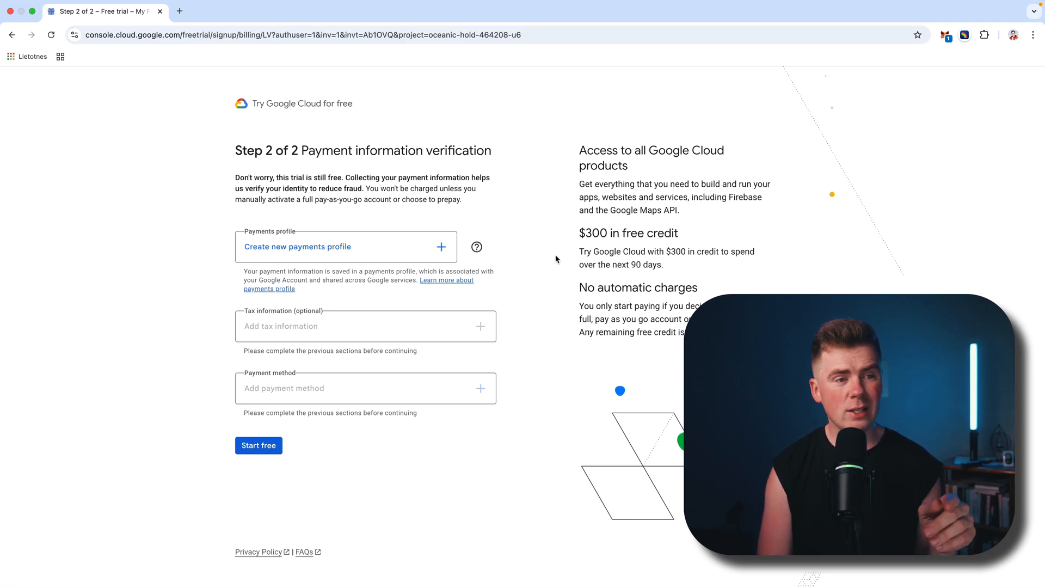
mouse_move(606, 236)
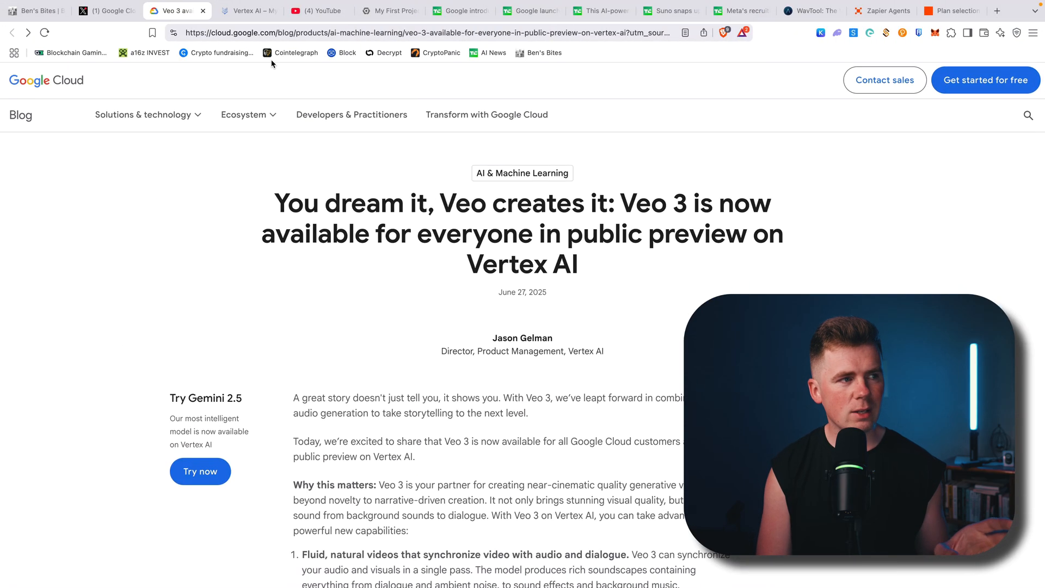
Switch from the blog to the Vertex AI Media Studio video generation page
click(247, 10)
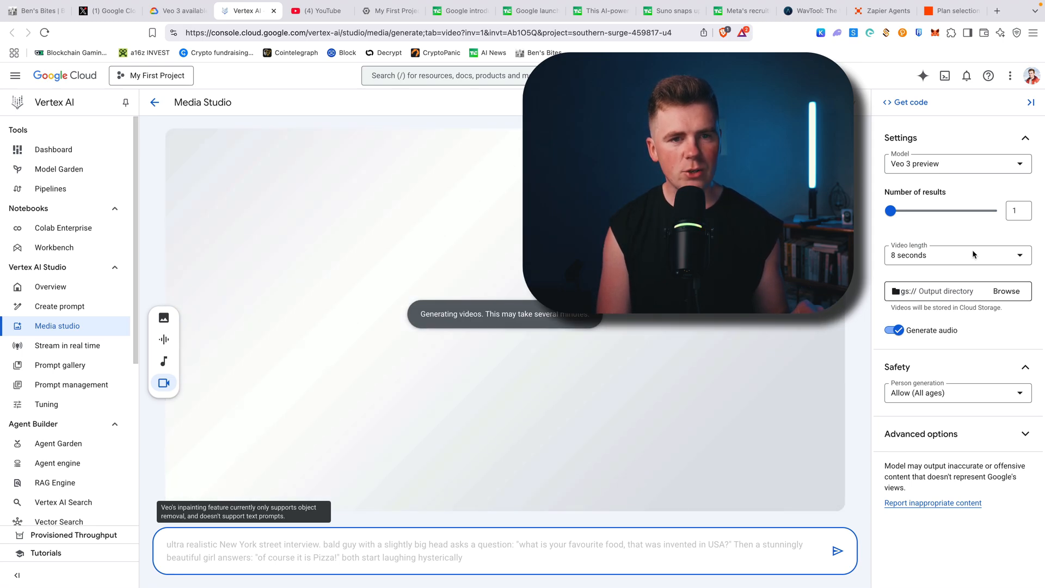
Keep Veo 3 preview as the model and play the generated 8-second street-interview video
click(955, 163)
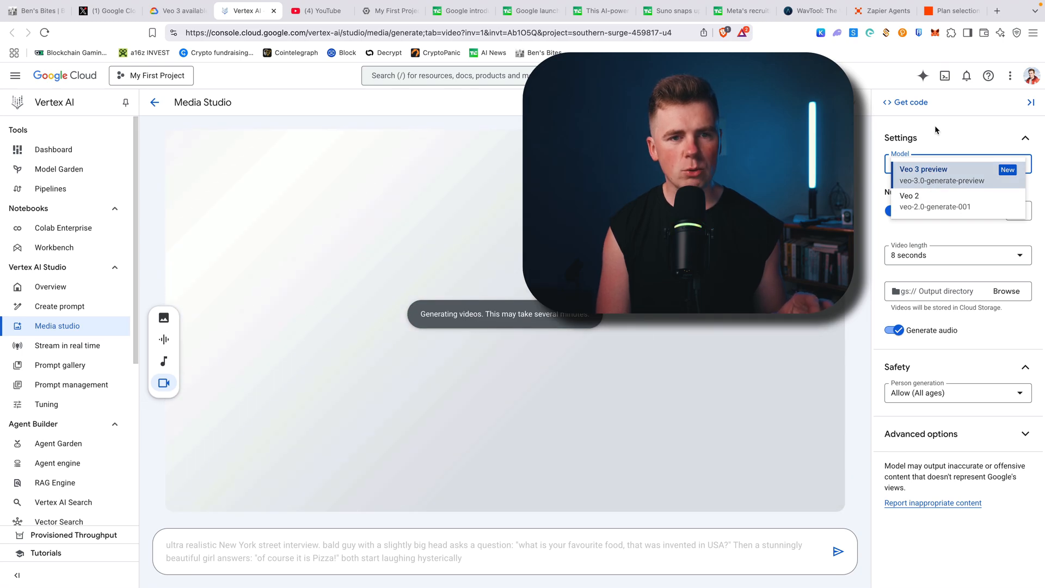
click(923, 169)
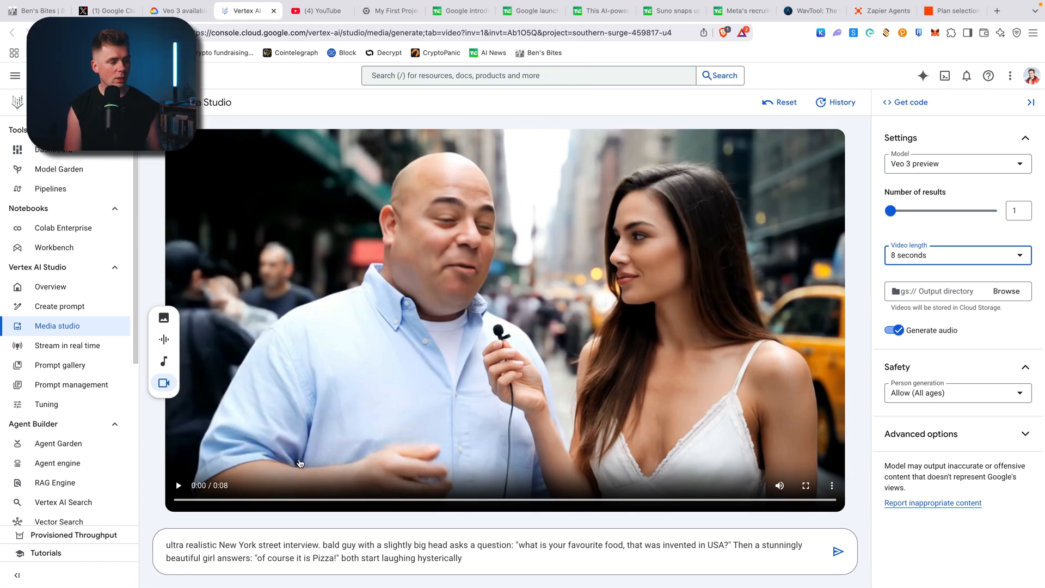
click(177, 485)
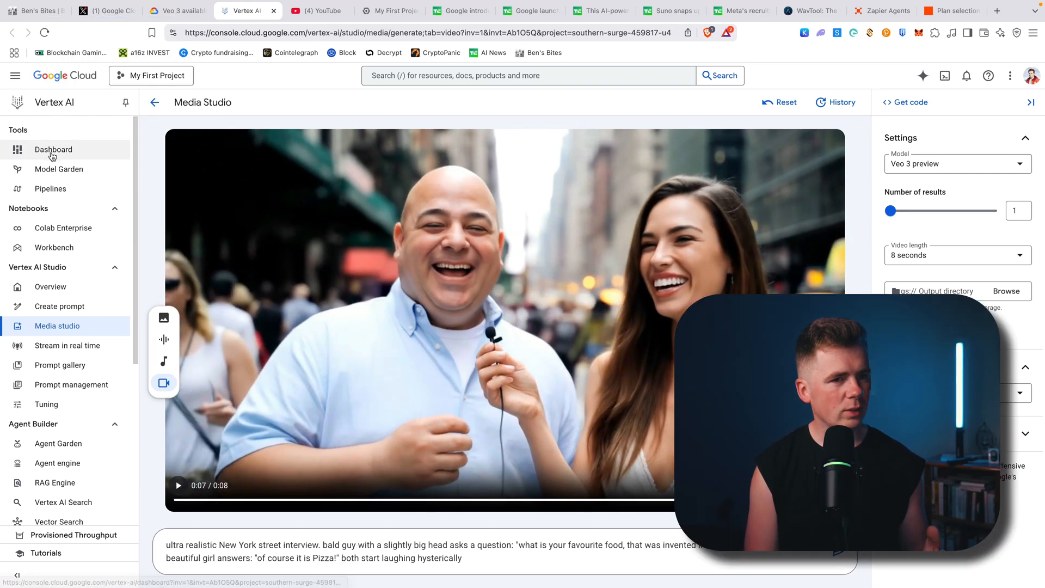
Go through the Vertex AI dashboard back to the Google Cloud welcome page with credit usage
click(53, 149)
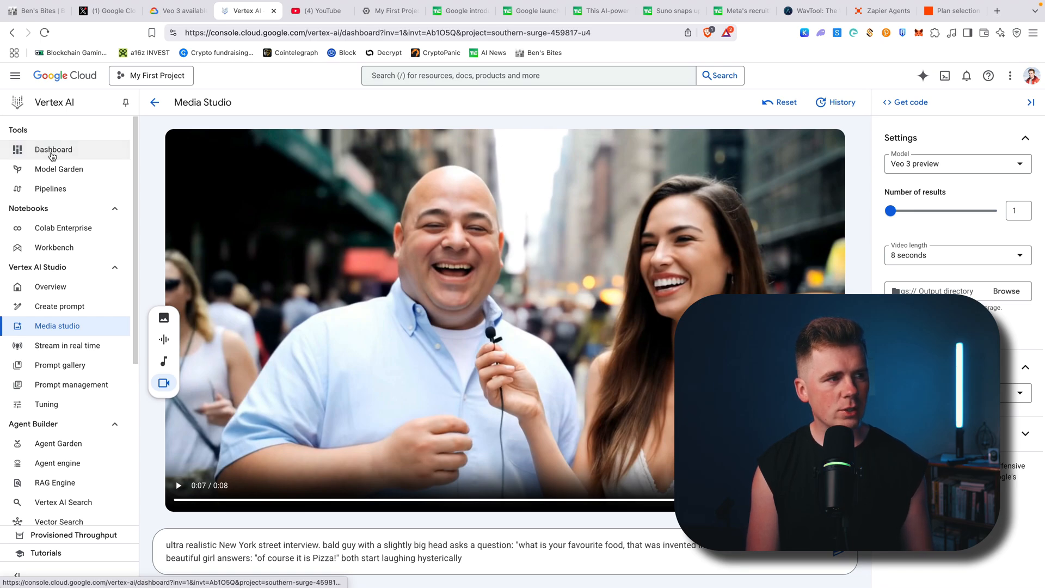
click(53, 149)
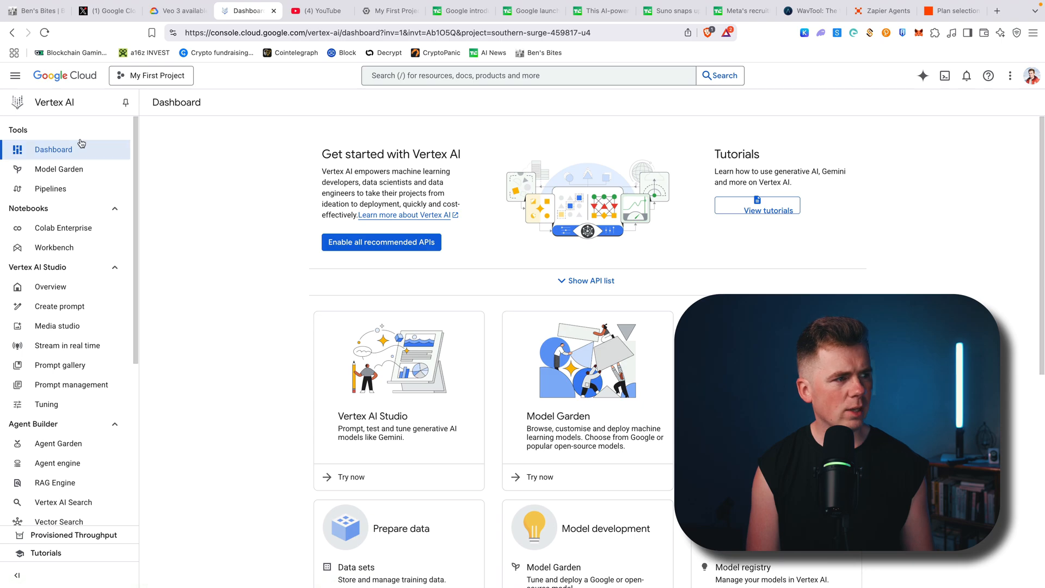
click(59, 306)
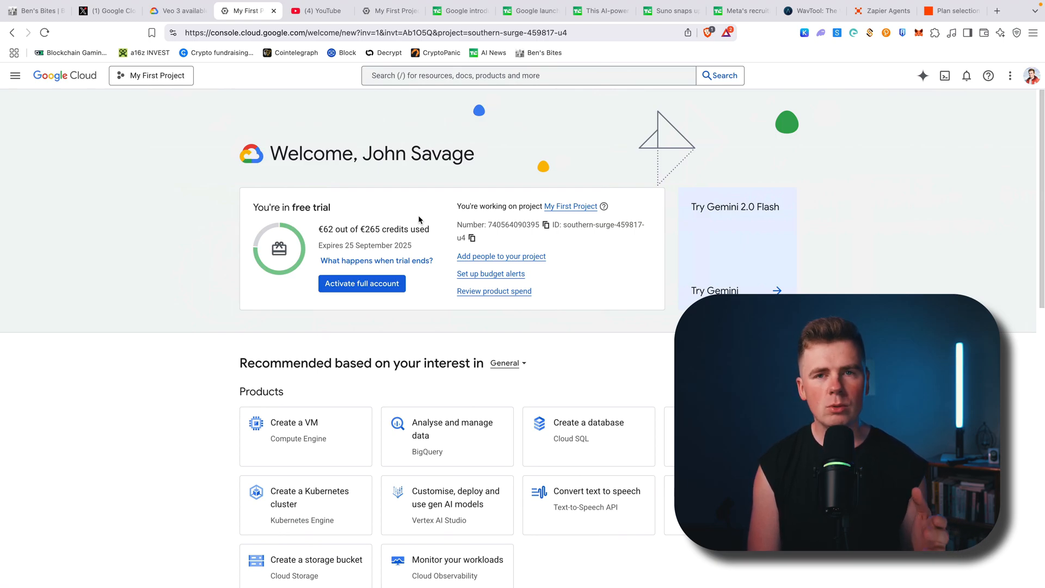
Review the free-trial credit card on the welcome page and load the Media Studio generate URL
click(175, 11)
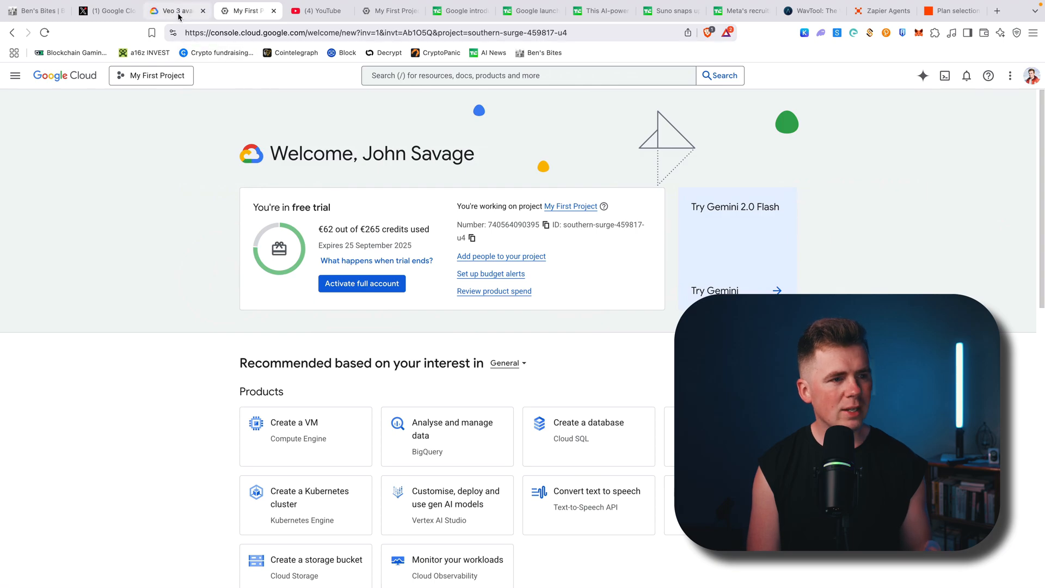
click(247, 11)
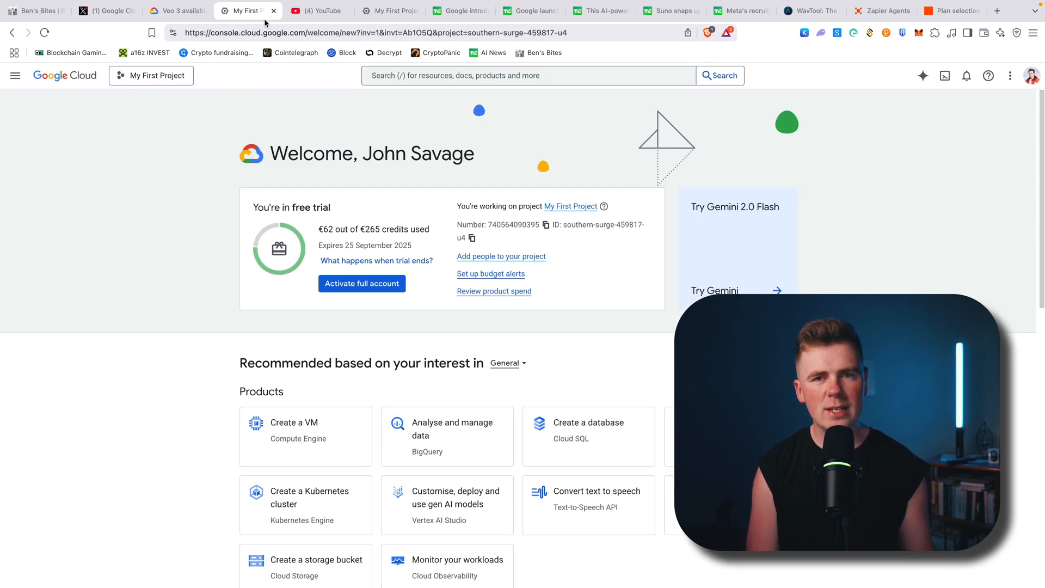
click(107, 11)
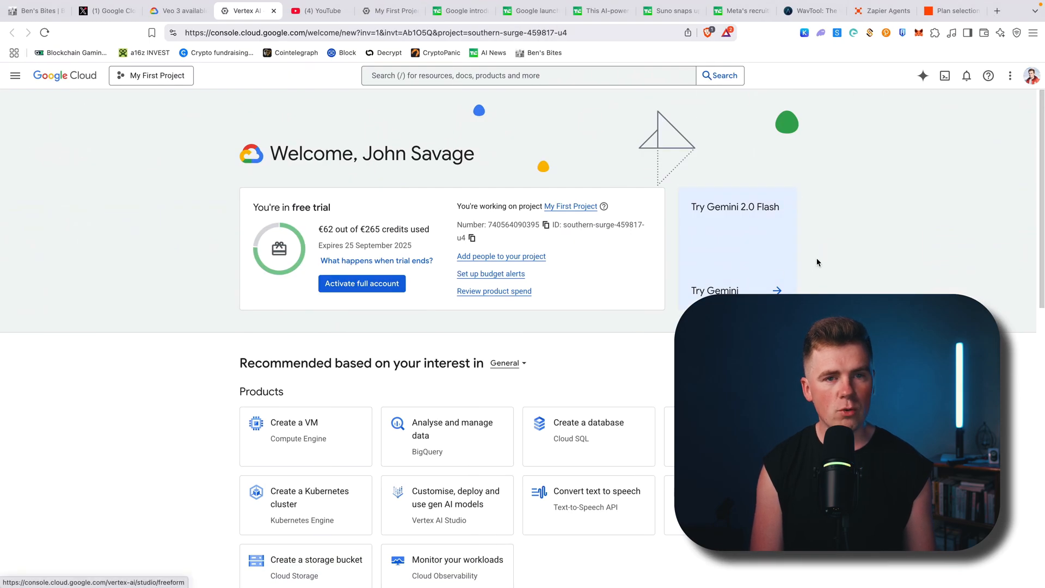
mouse_move(864, 254)
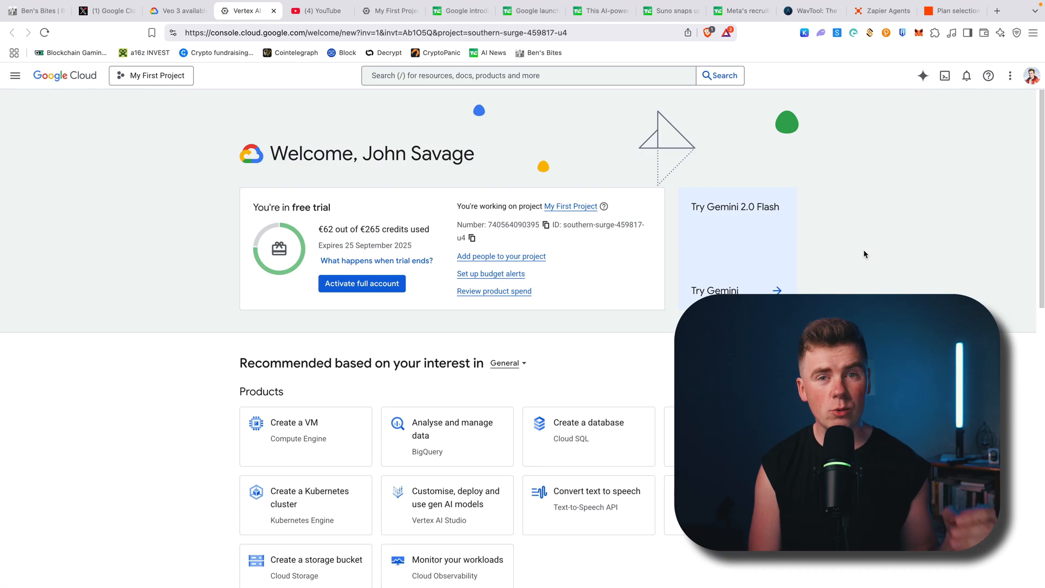
mouse_move(167, 148)
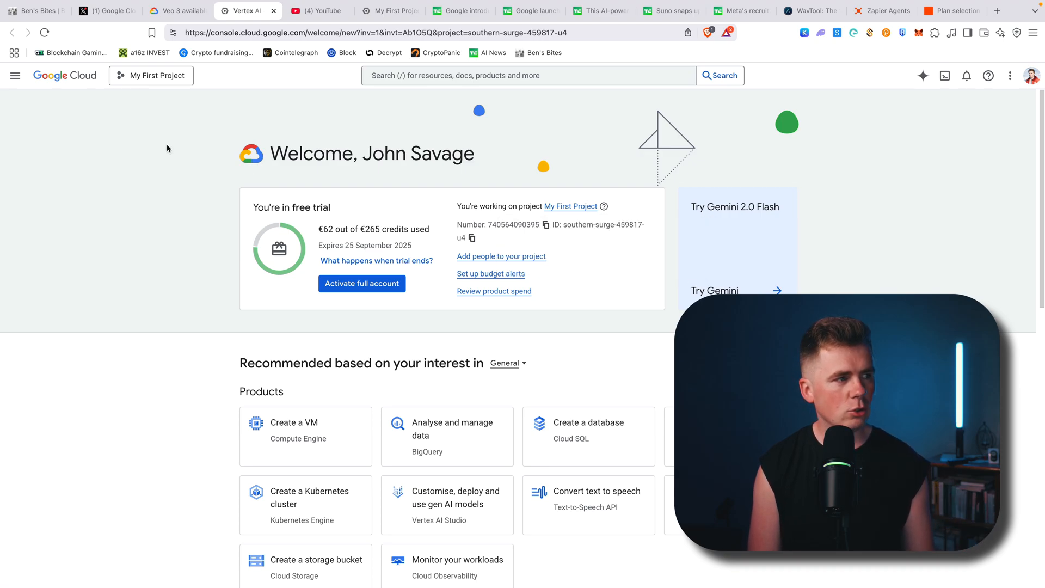
click(15, 75)
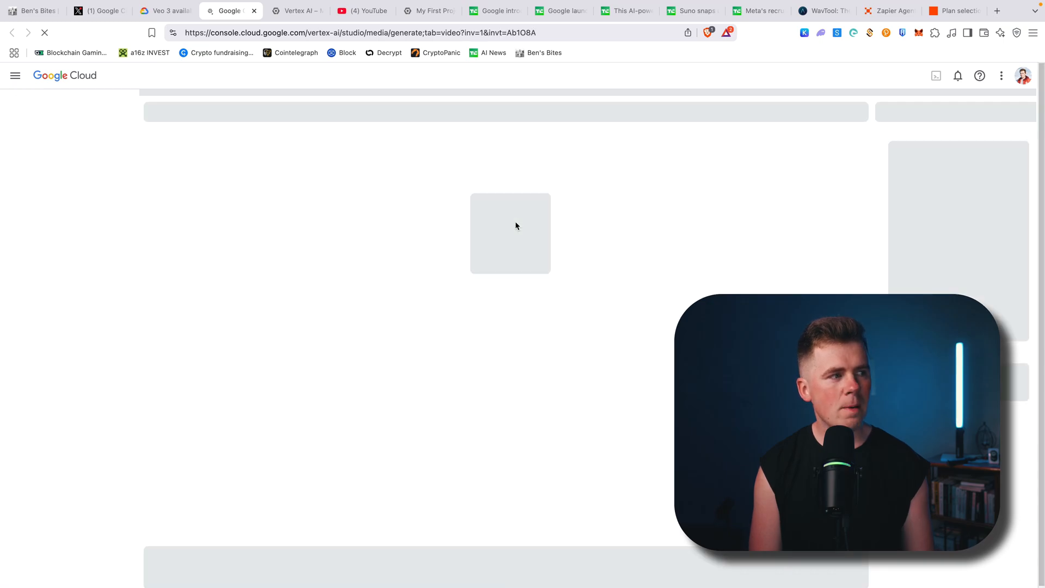
Select Media studio under Vertex AI Studio to reach the empty video prompt page
click(57, 326)
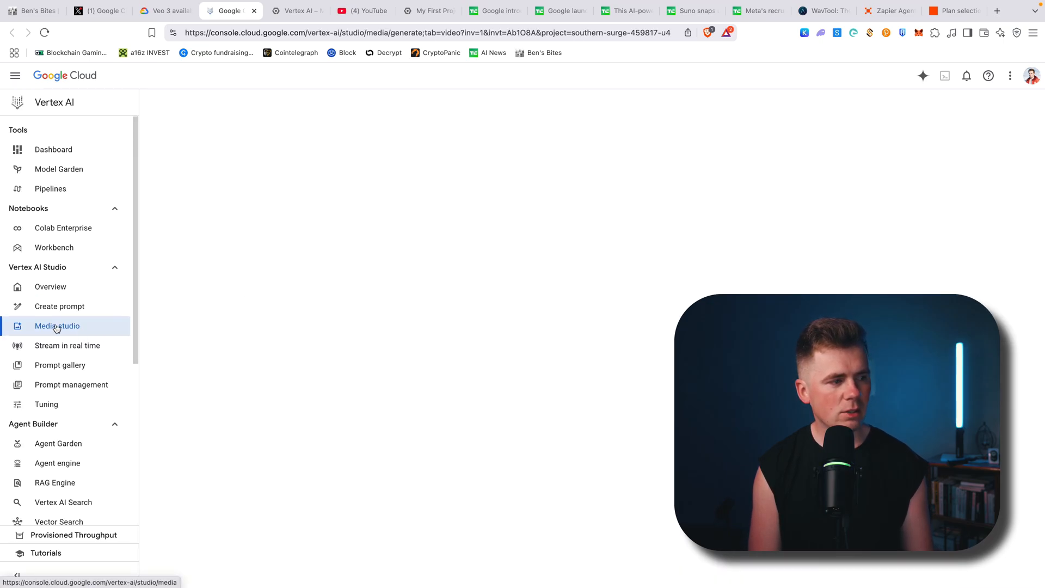
click(57, 325)
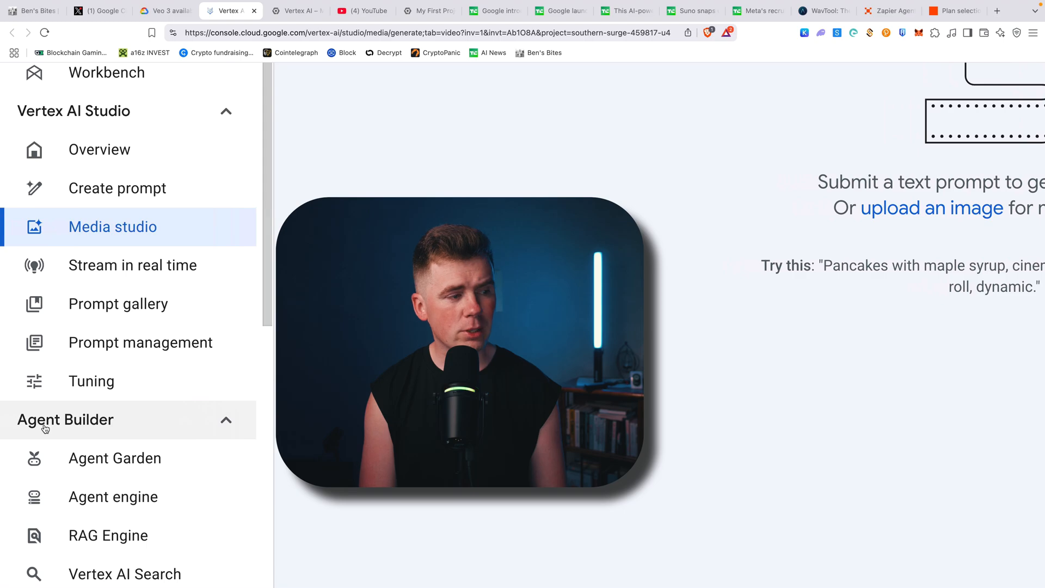
scroll(down, 3)
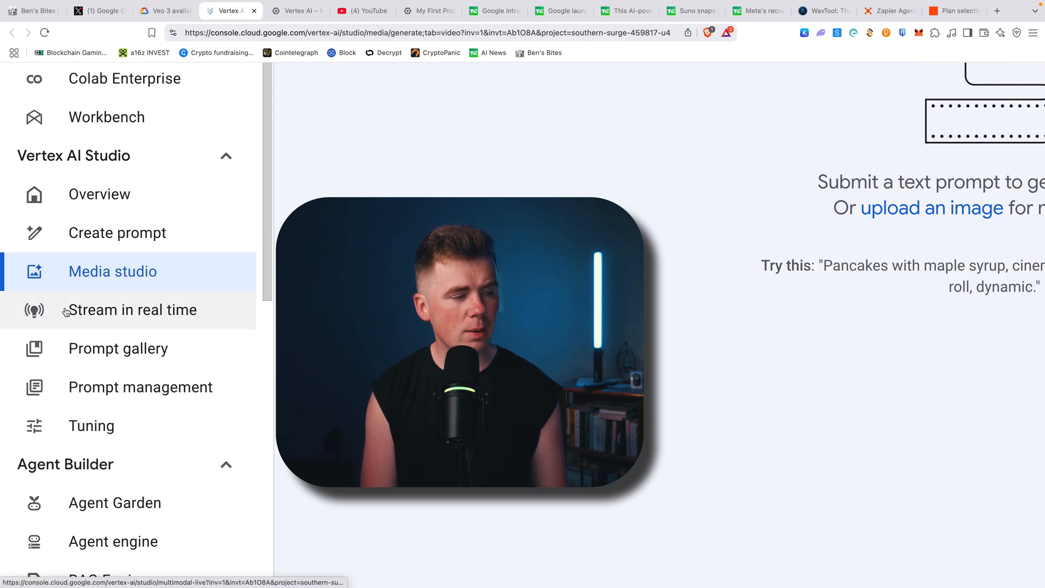